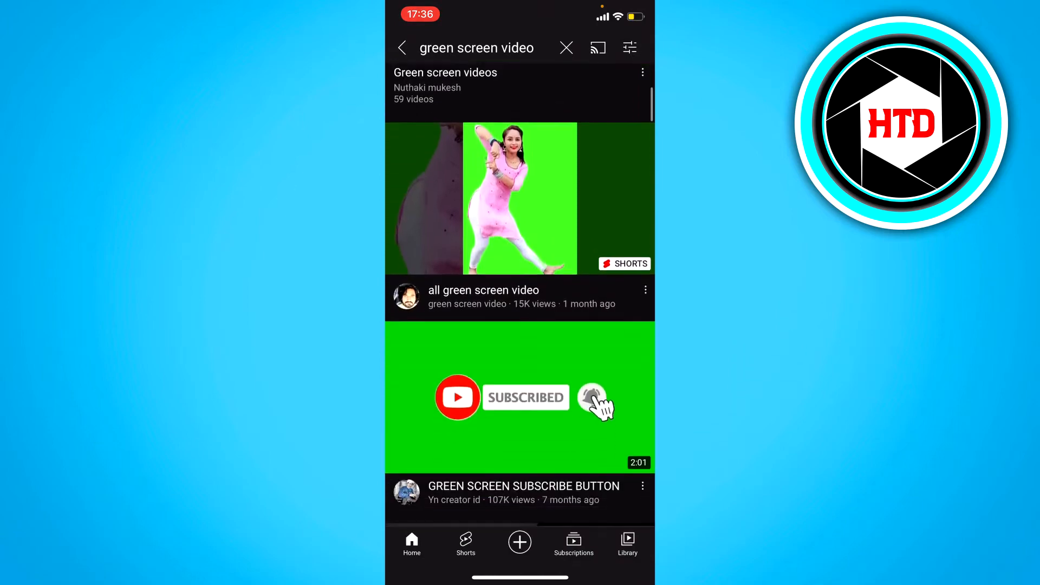
Step: Scroll through the YouTube results for green screen videos
scroll(up, 3)
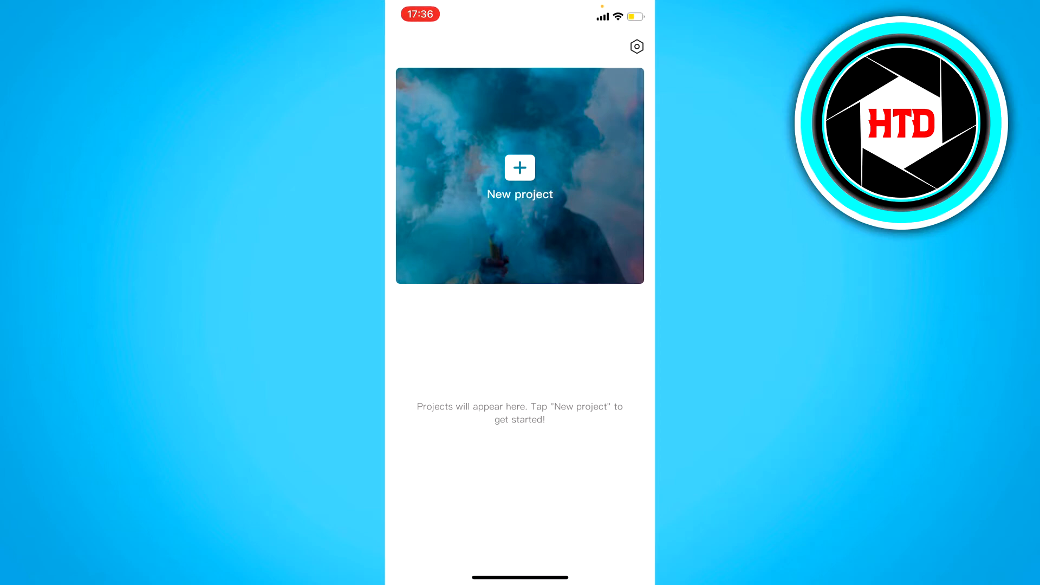
Step: Create a new CapCut project with the green-screen tiger clip added to the timeline
click(520, 175)
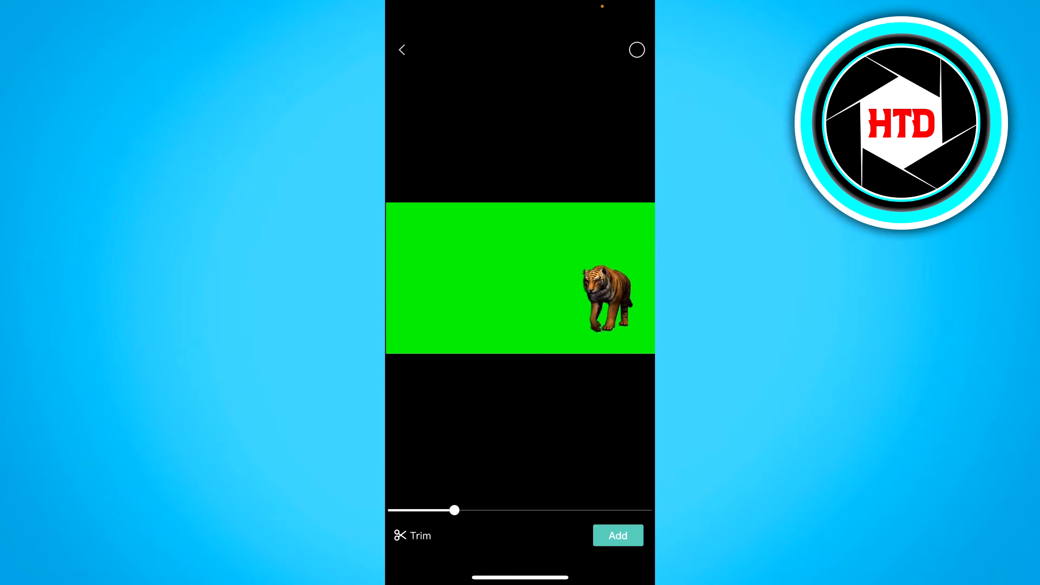
click(617, 535)
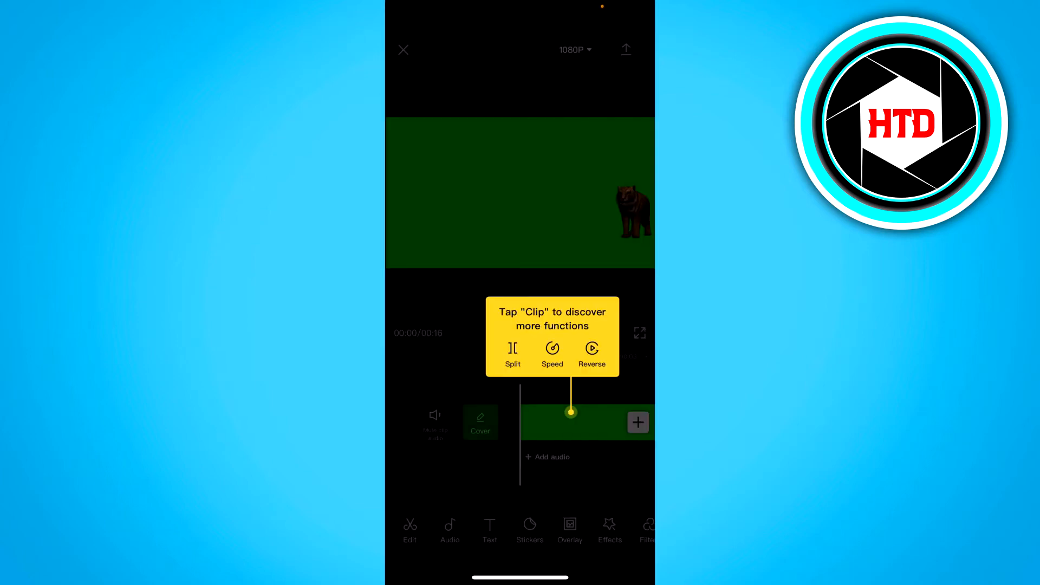
Step: Select the tiger clip and bring up its Chroma key tool
click(587, 422)
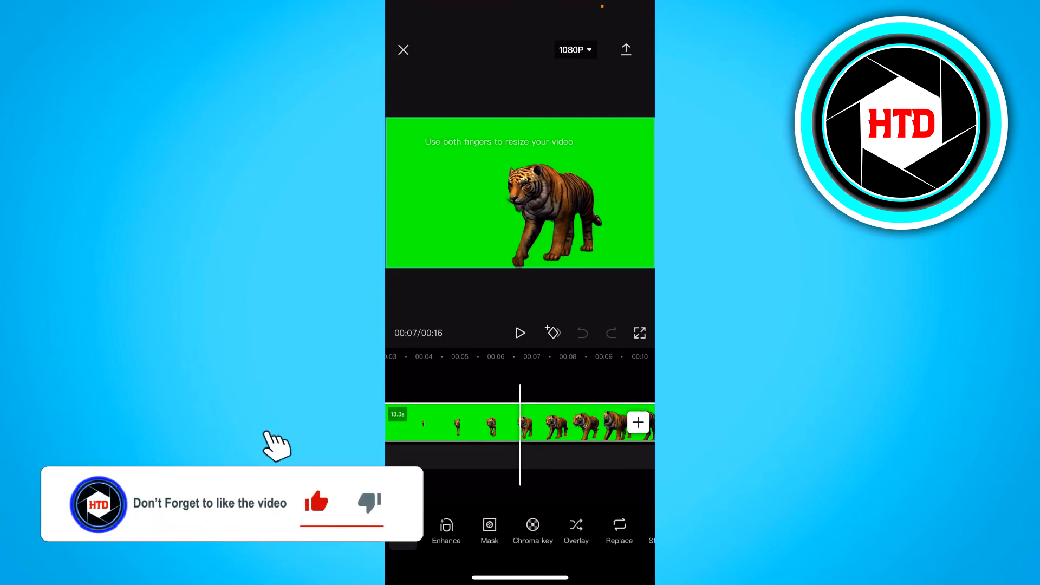
click(533, 530)
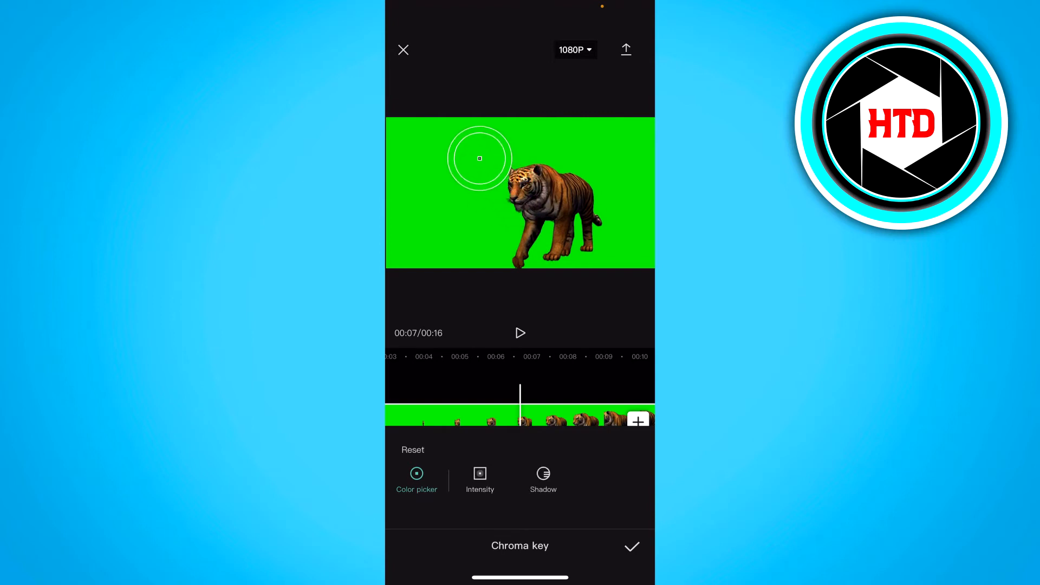
Step: Key out the green background with the Color picker at Intensity 71 and apply it
click(480, 478)
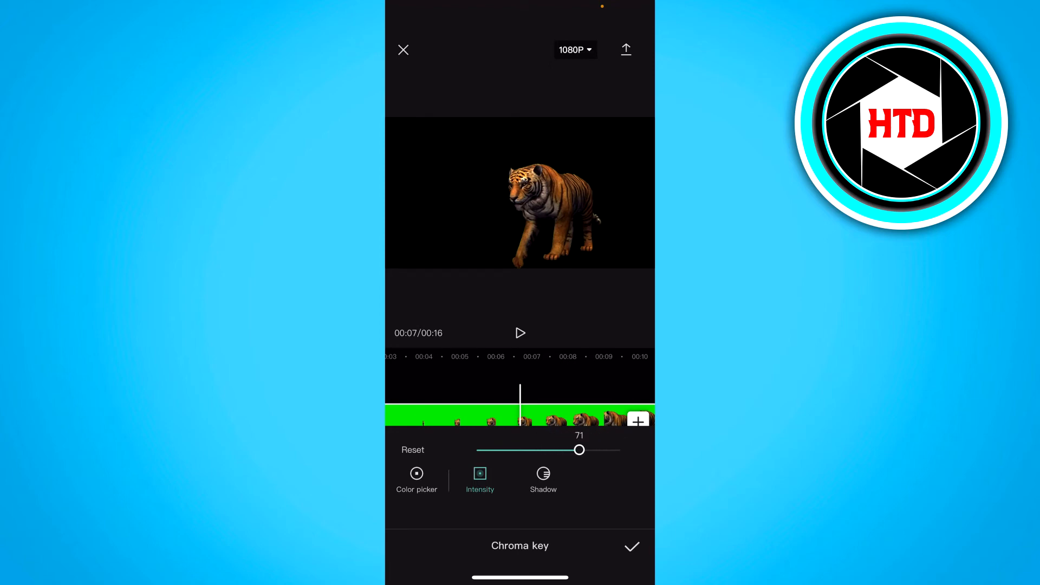
click(631, 547)
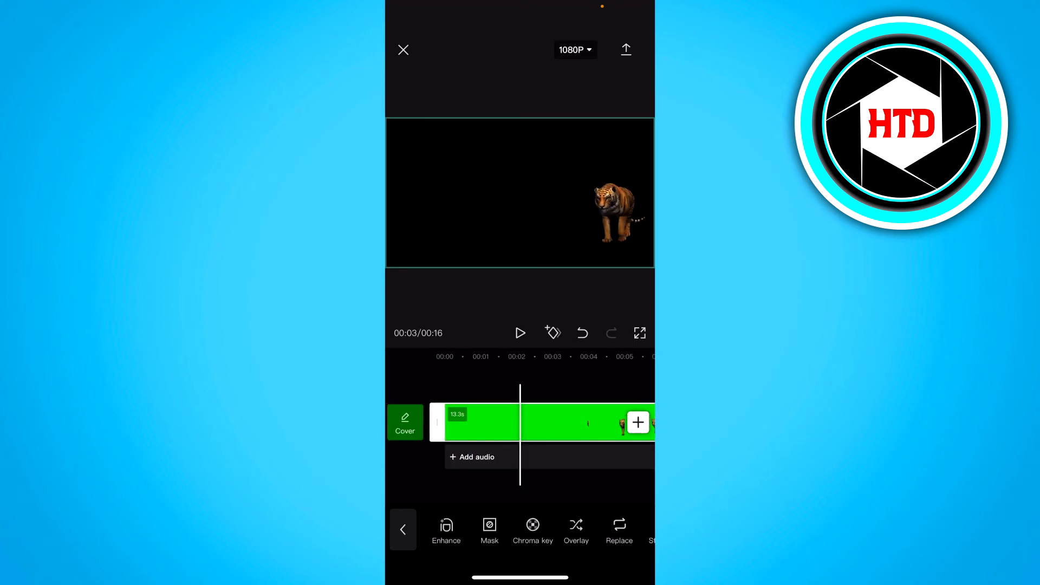